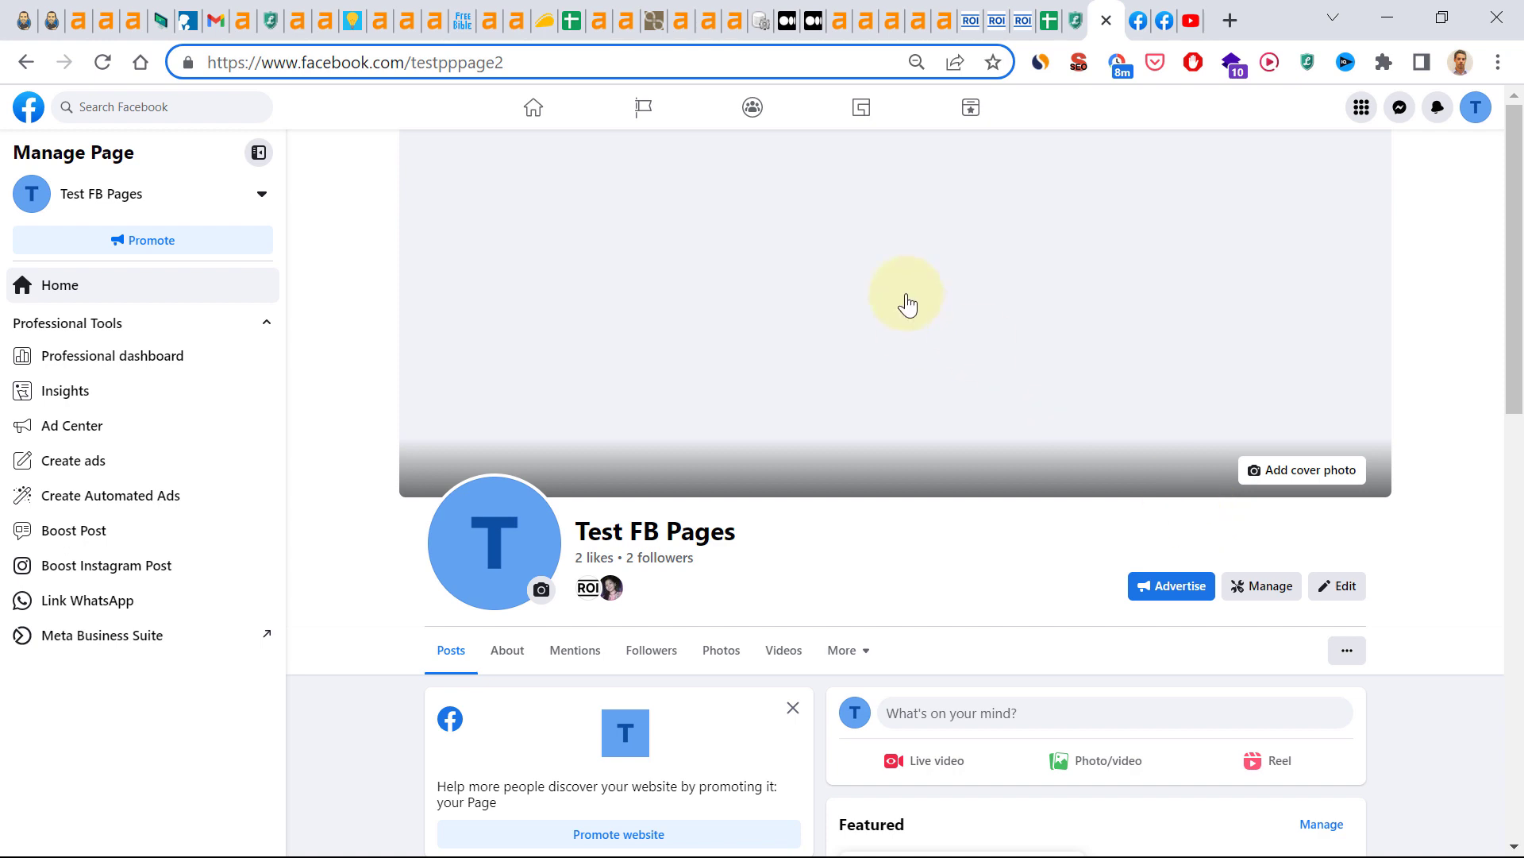
{"action": "mouse_move", "coordinate": [834, 269]}
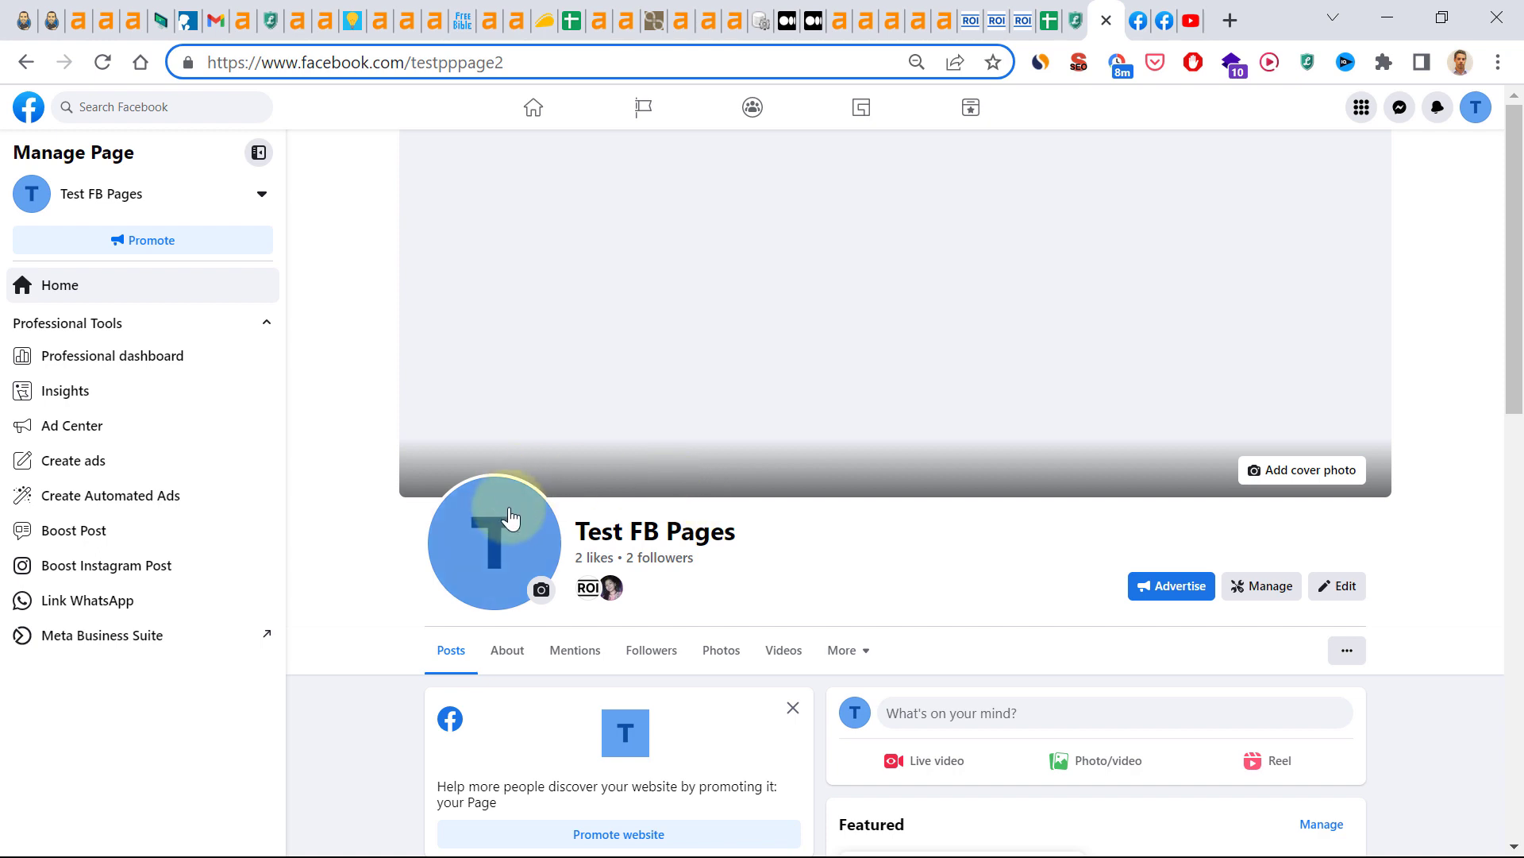
{"action": "mouse_move", "coordinate": [693, 501]}
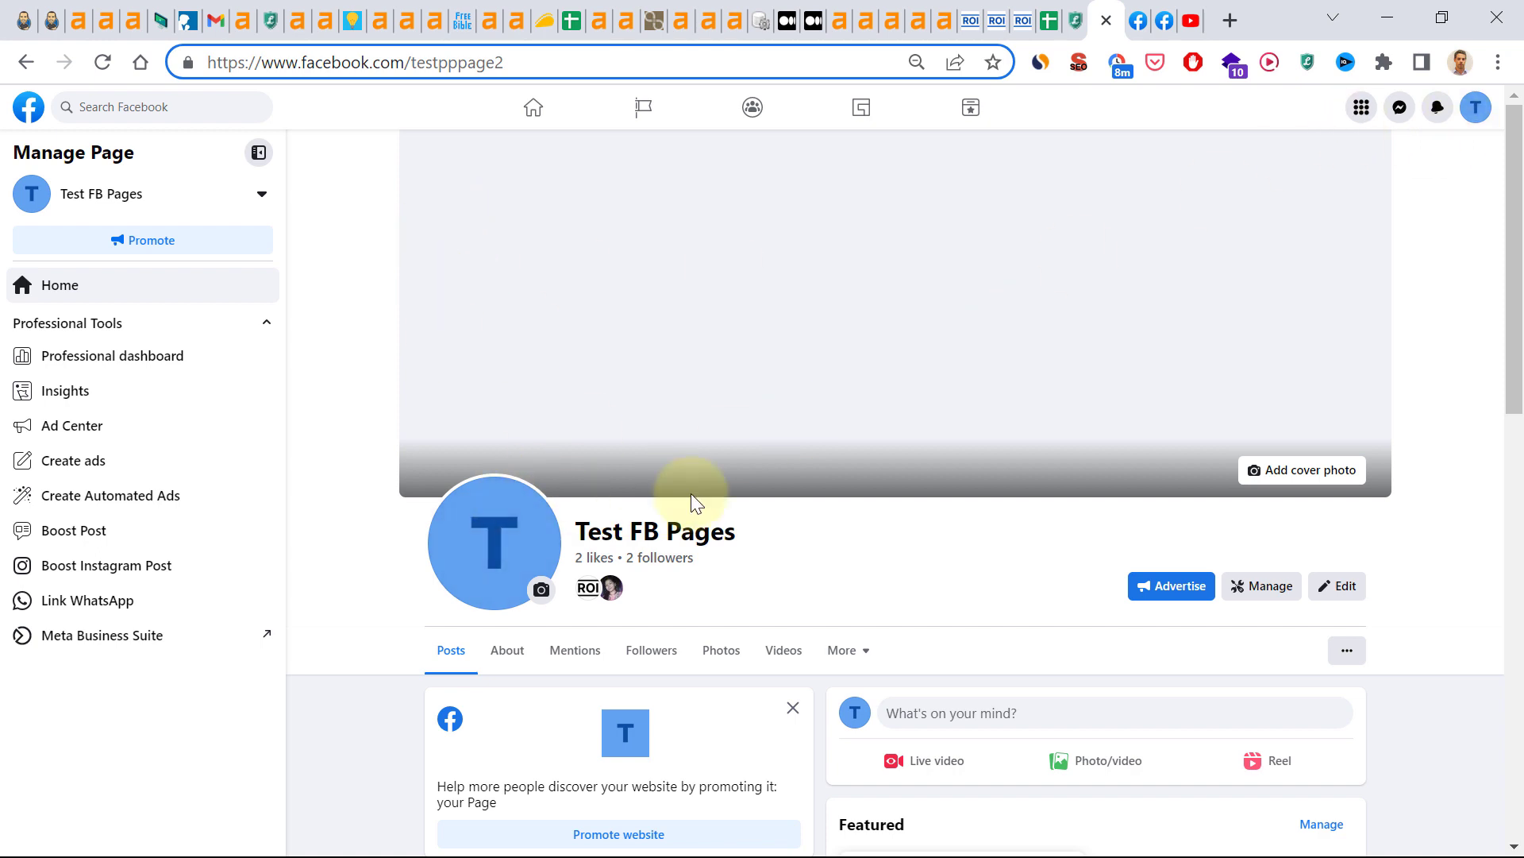
{"action": "mouse_move", "coordinate": [1476, 108]}
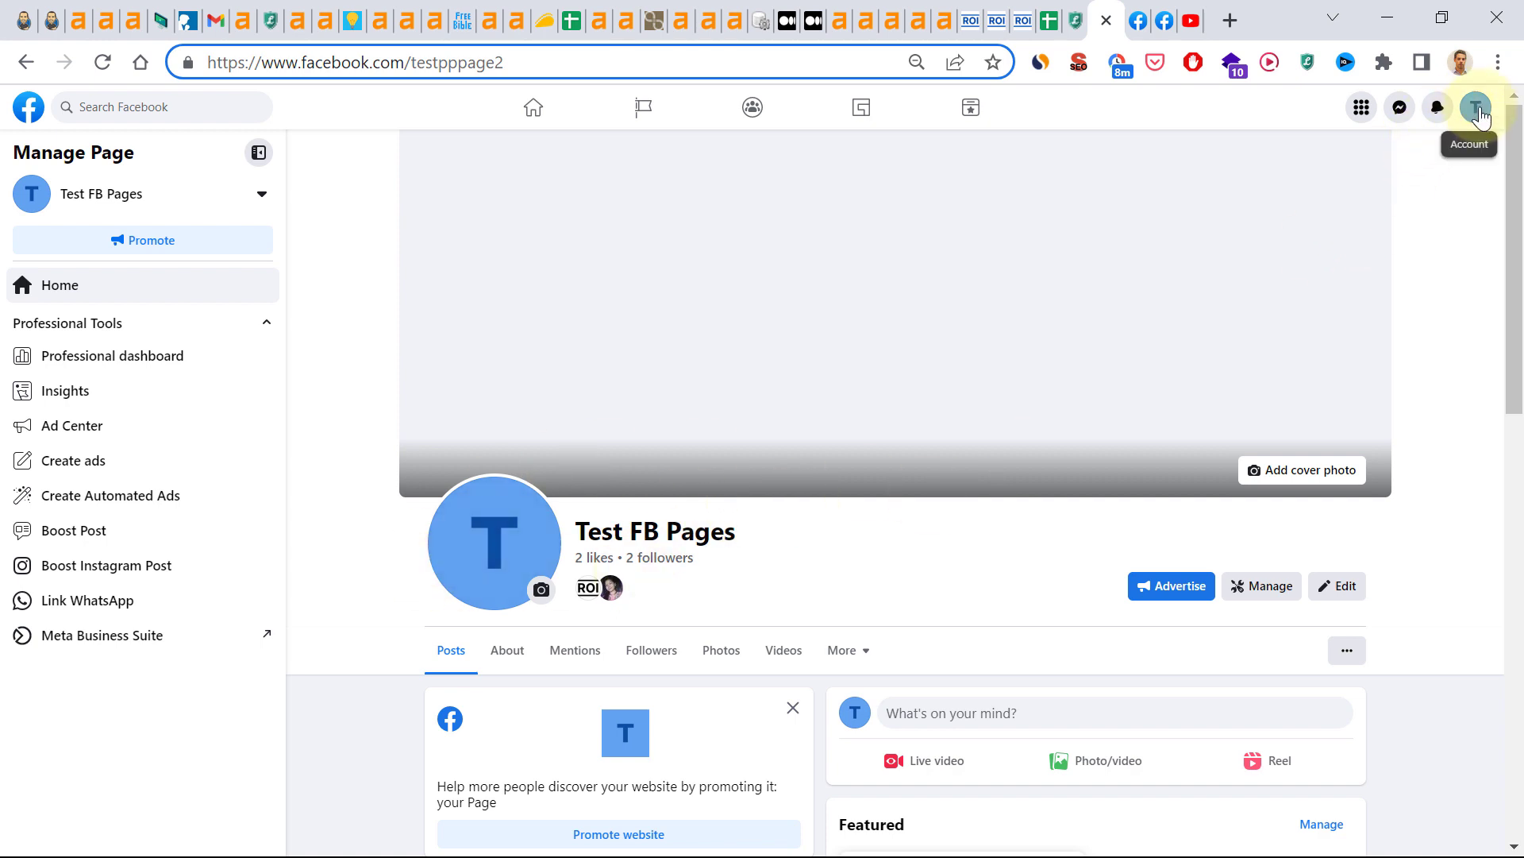
{"action": "mouse_move", "coordinate": [1465, 121]}
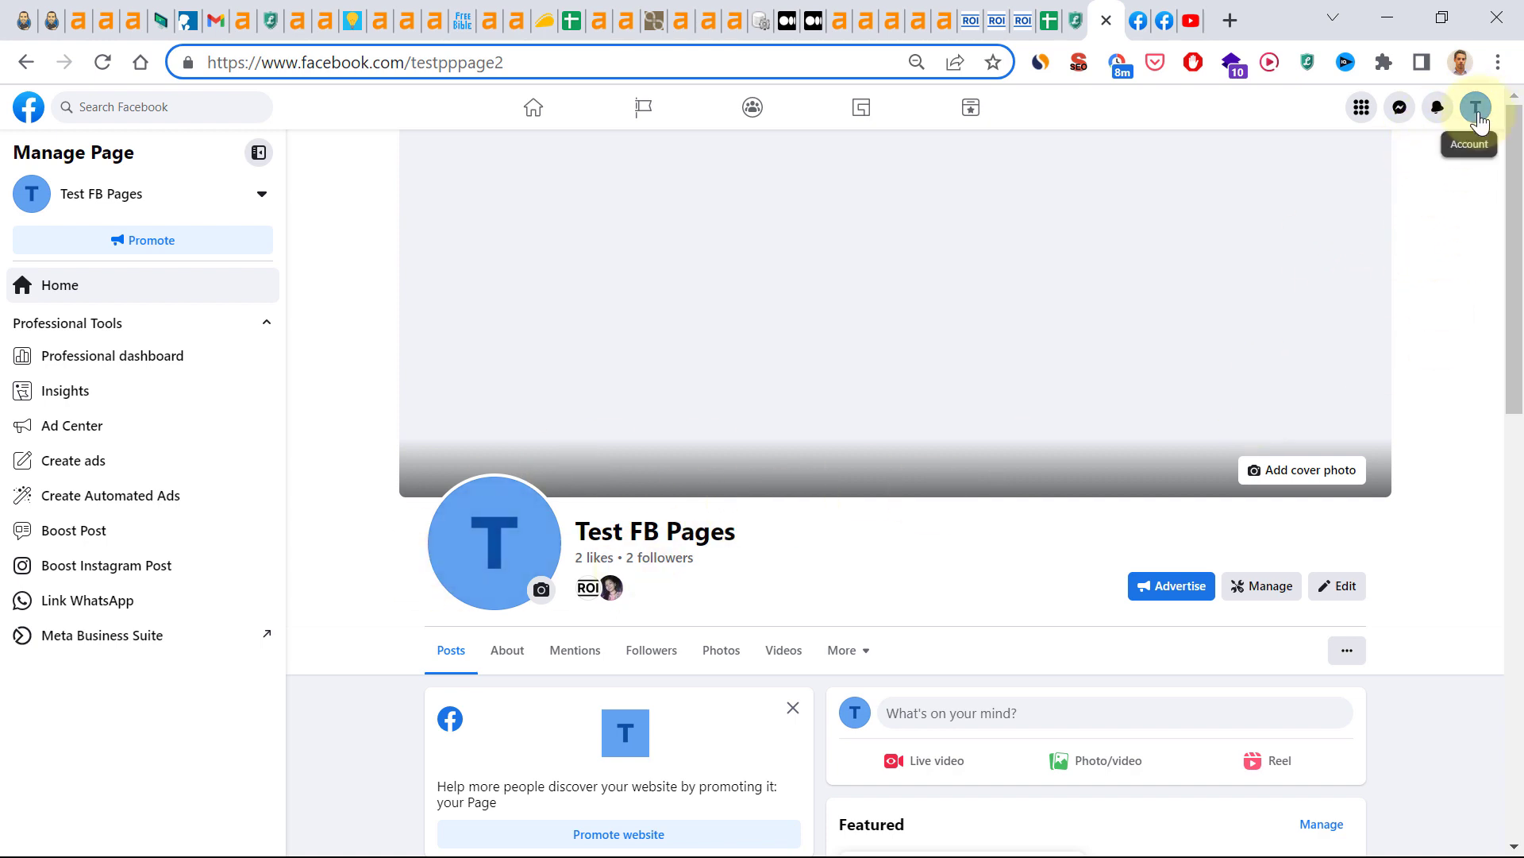
Open the account dropdown over the Test FB Pages page to show profiles and settings
{"action": "left_click", "coordinate": [1475, 107]}
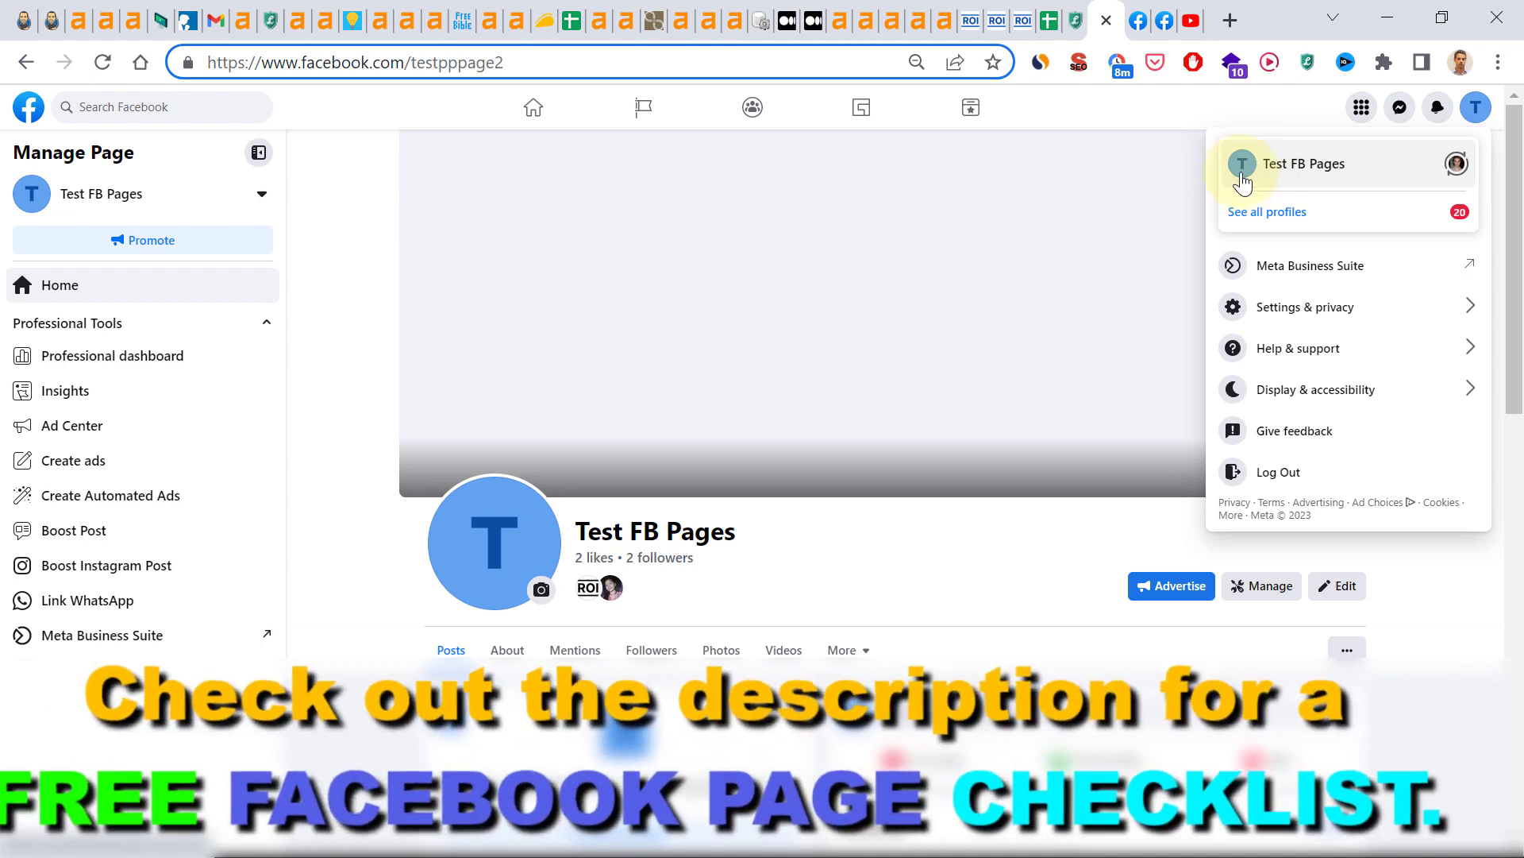
{"action": "mouse_move", "coordinate": [633, 548]}
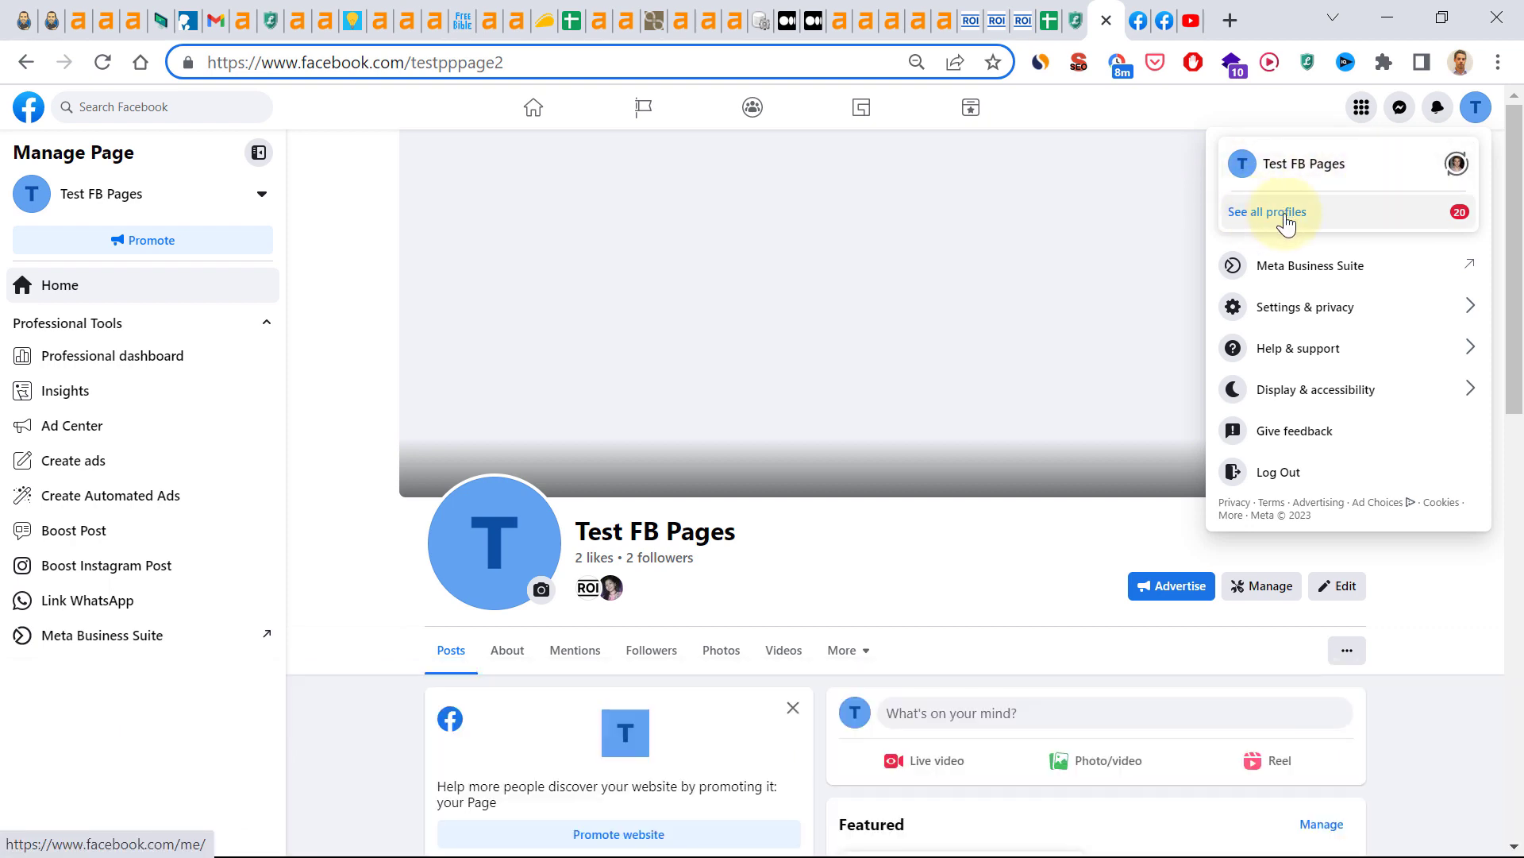
{"action": "mouse_move", "coordinate": [1416, 208]}
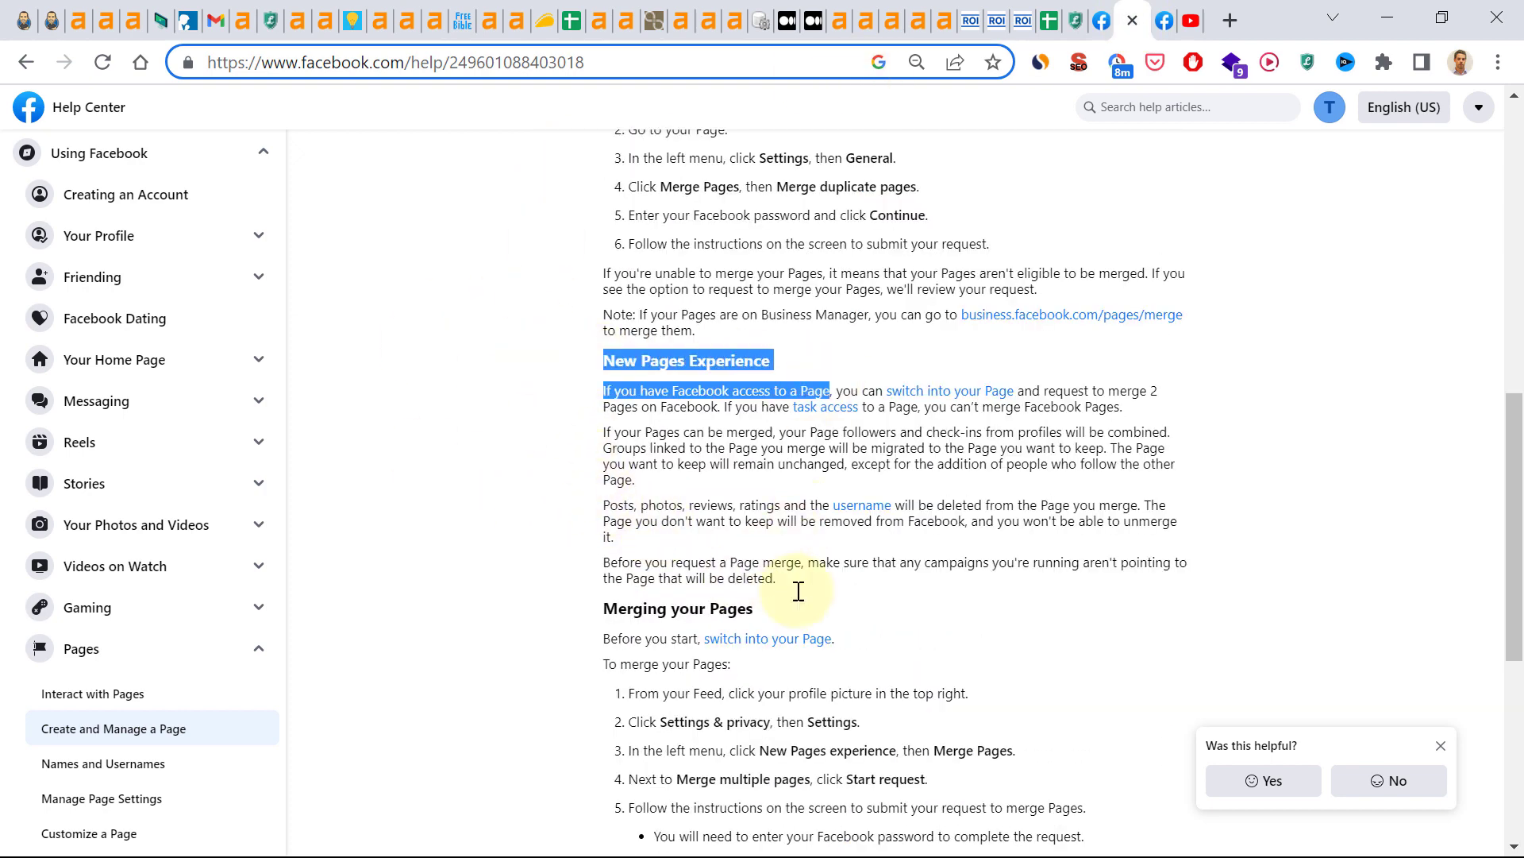
Scroll the Help Center article down to the New Pages Experience merge steps
{"action": "scroll", "scroll_direction": "down", "scroll_amount": 3}
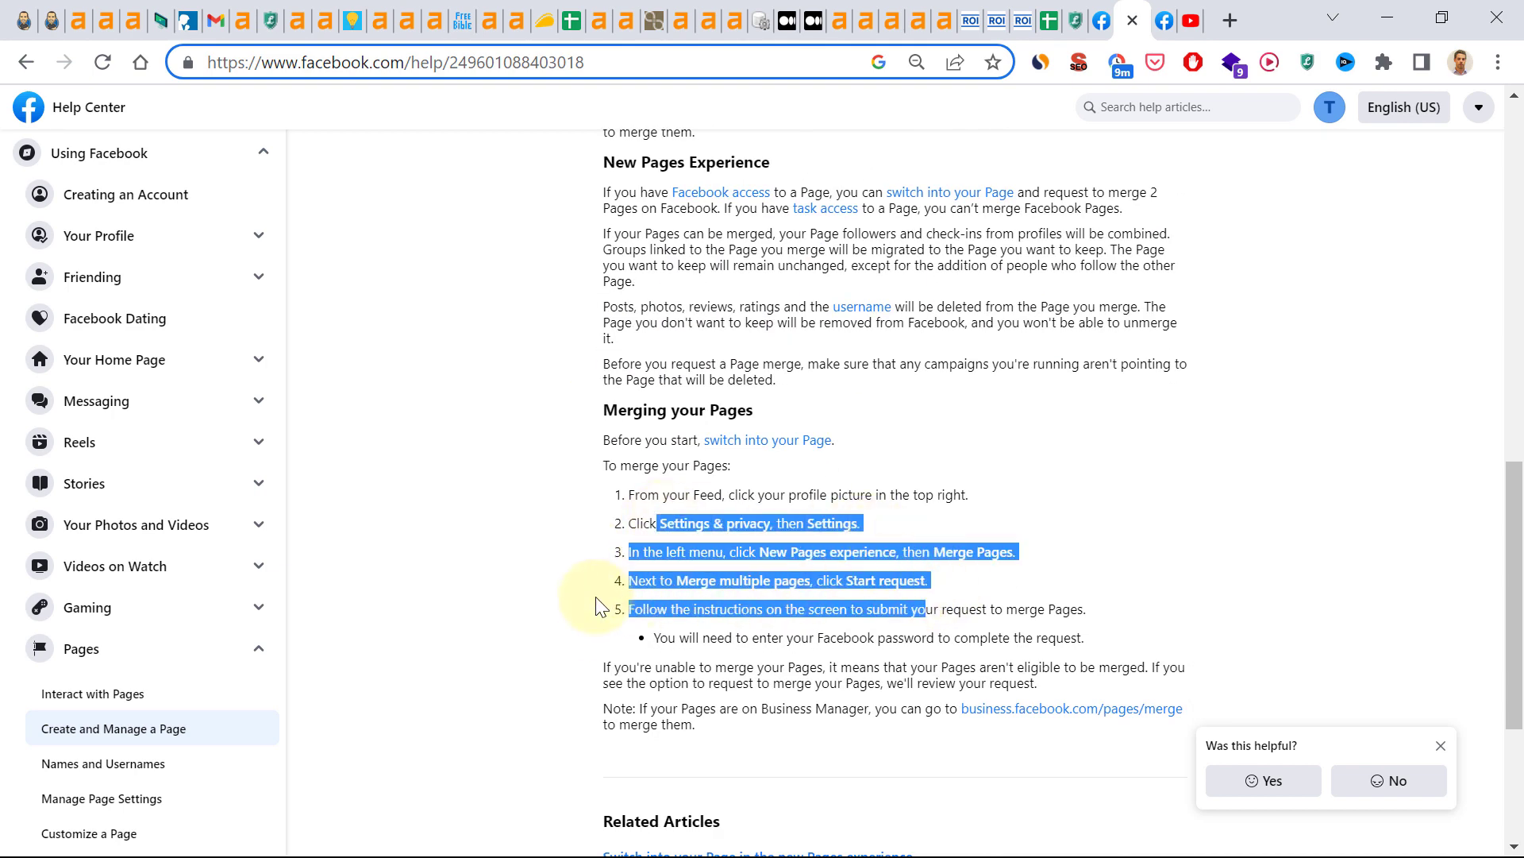
{"action": "mouse_move", "coordinate": [595, 607]}
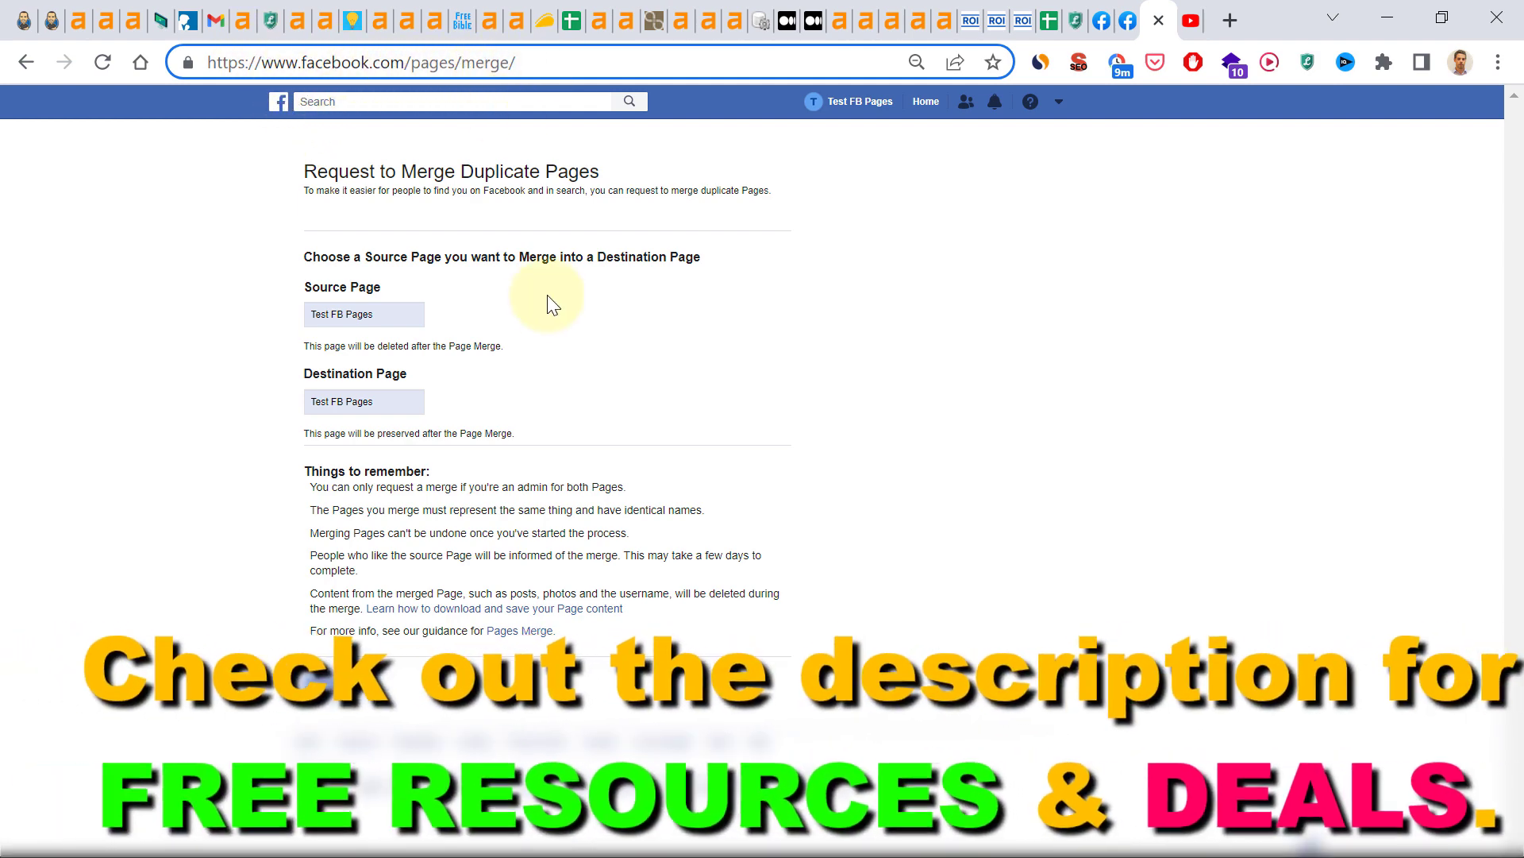
{"action": "mouse_move", "coordinate": [659, 612]}
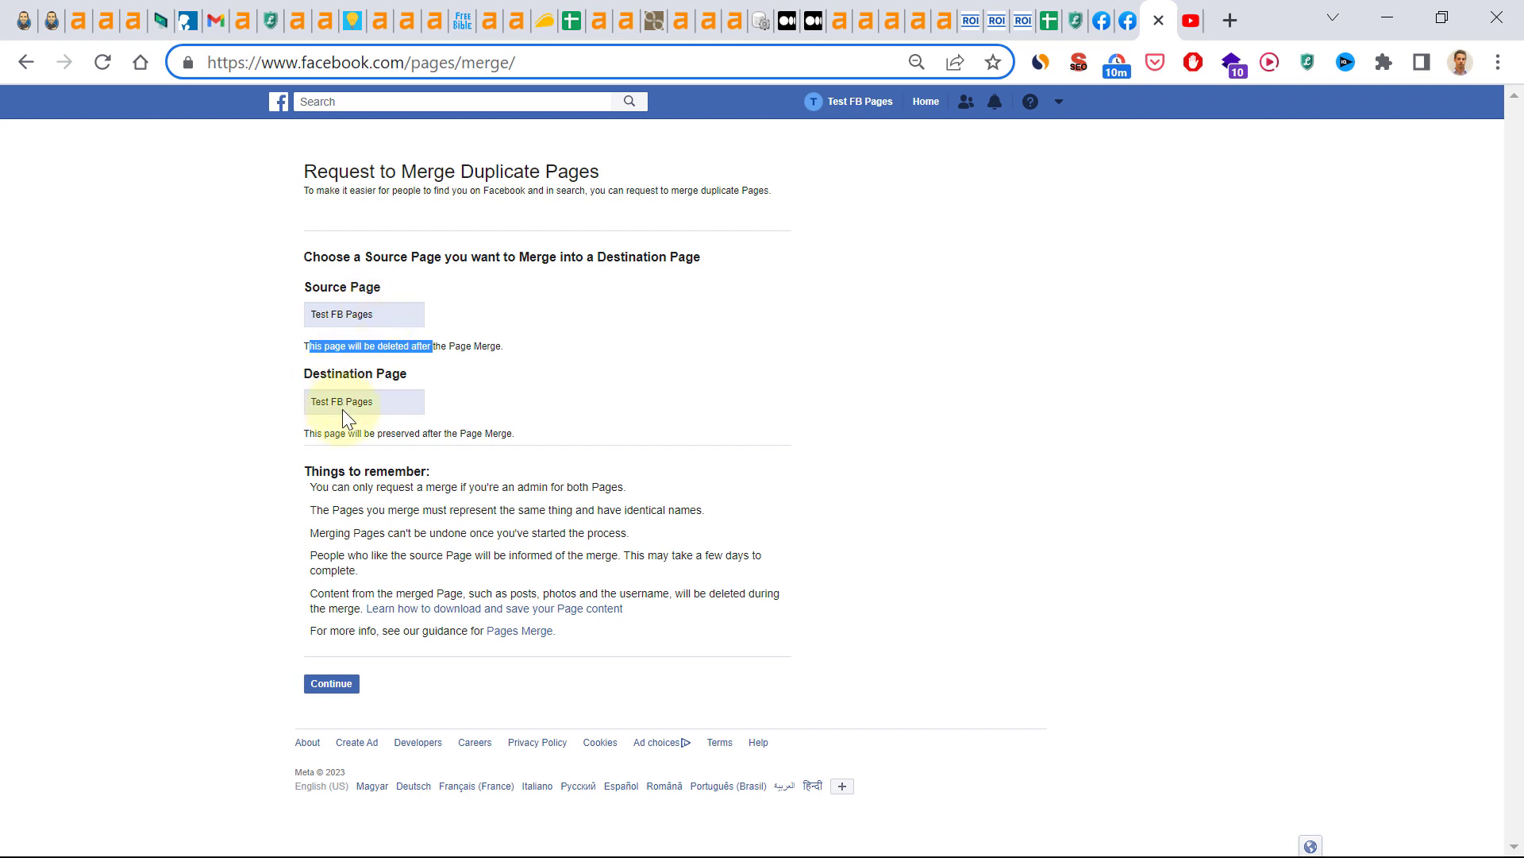
Highlight the note that the destination Page is preserved on the merge form
{"action": "double_click", "coordinate": [342, 402]}
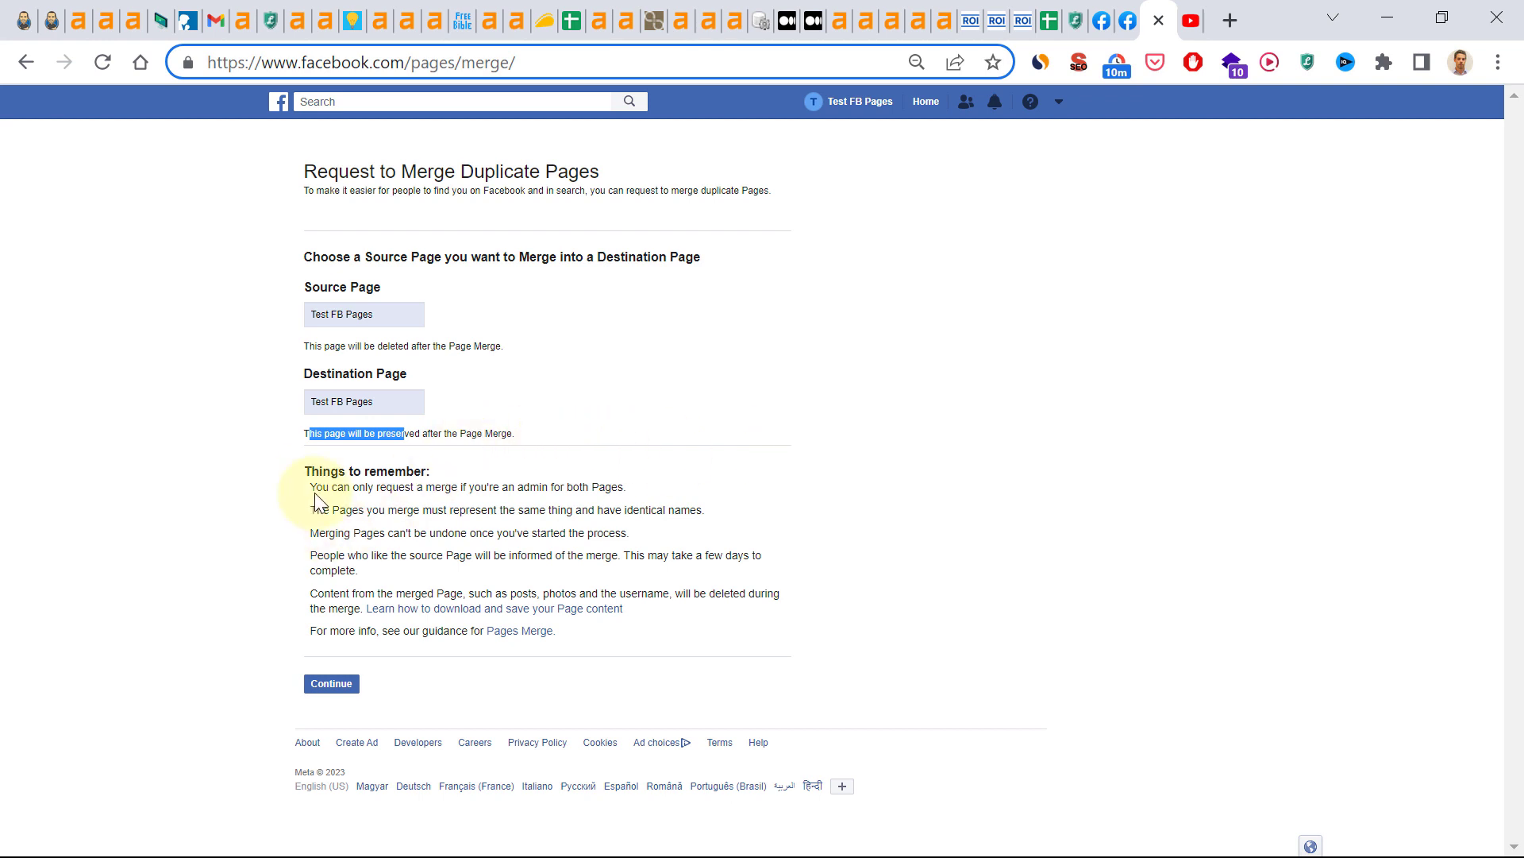
{"action": "left_click_drag", "start_coordinate": [303, 471], "coordinate": [558, 629]}
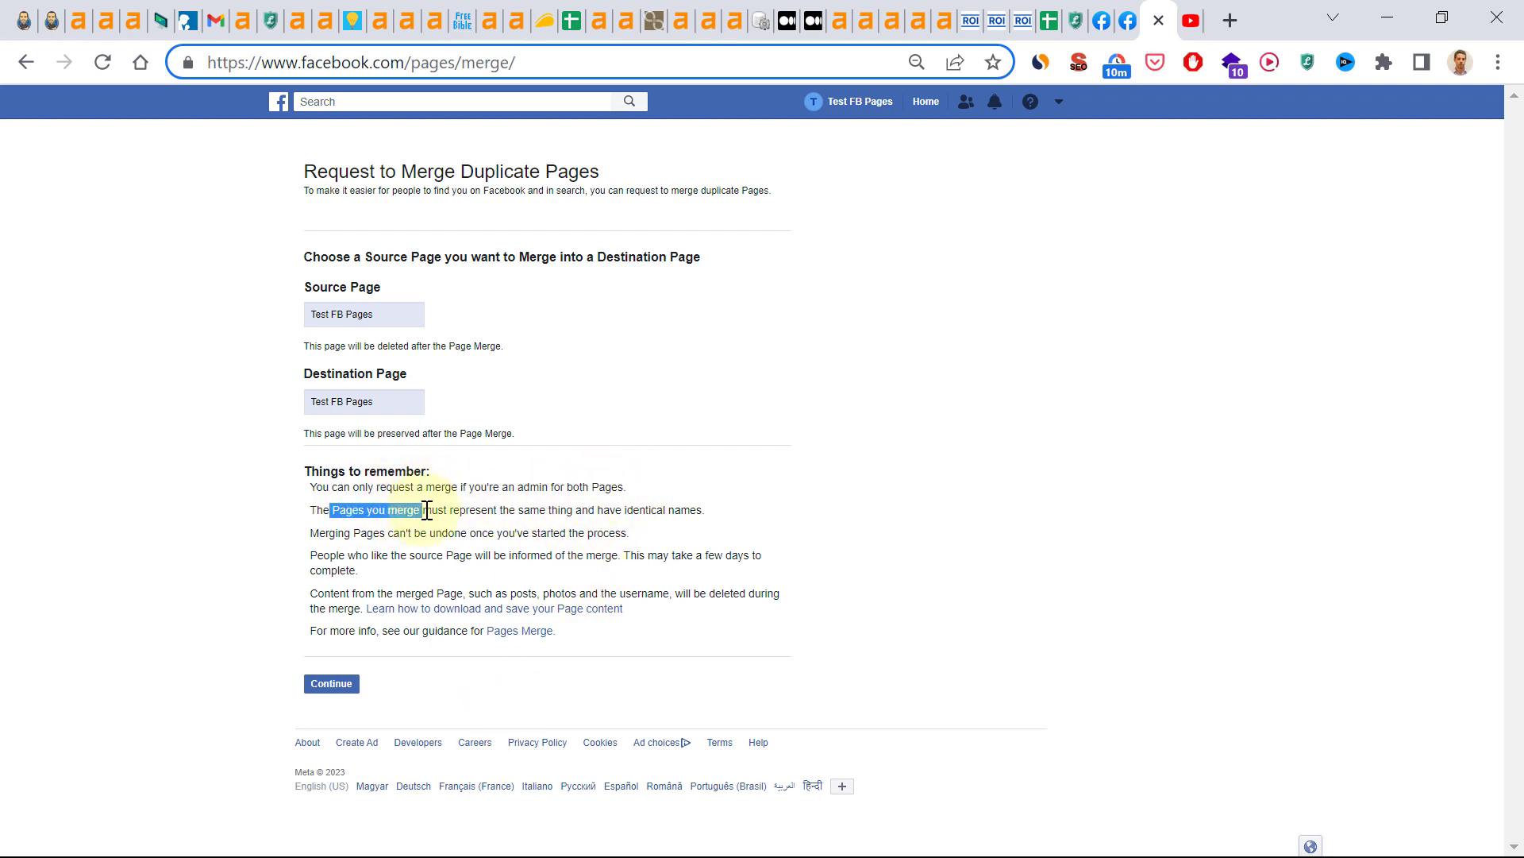
{"action": "mouse_move", "coordinate": [520, 529]}
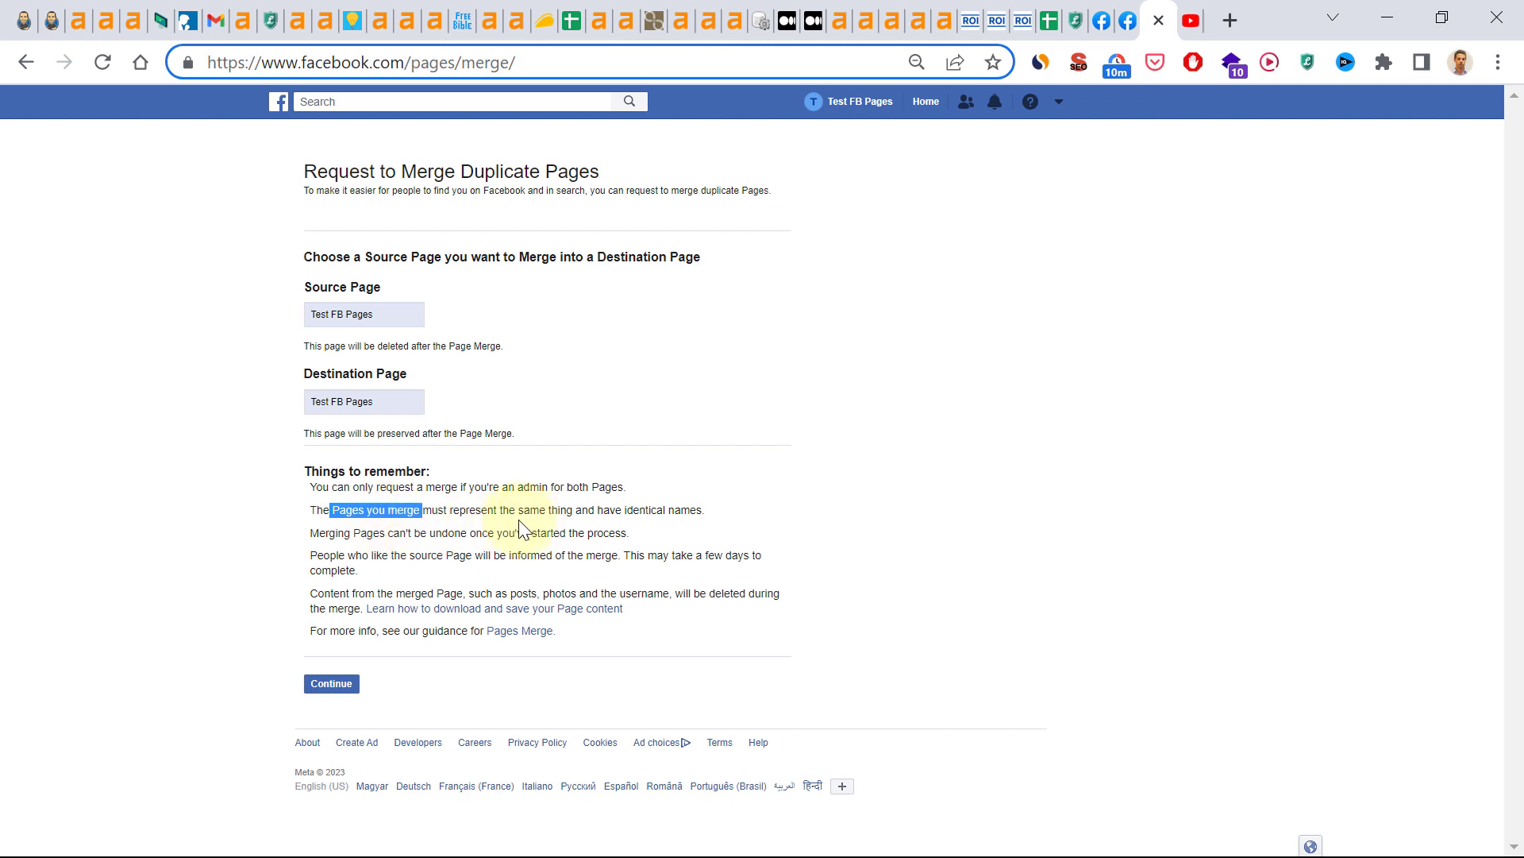
{"action": "mouse_move", "coordinate": [639, 514]}
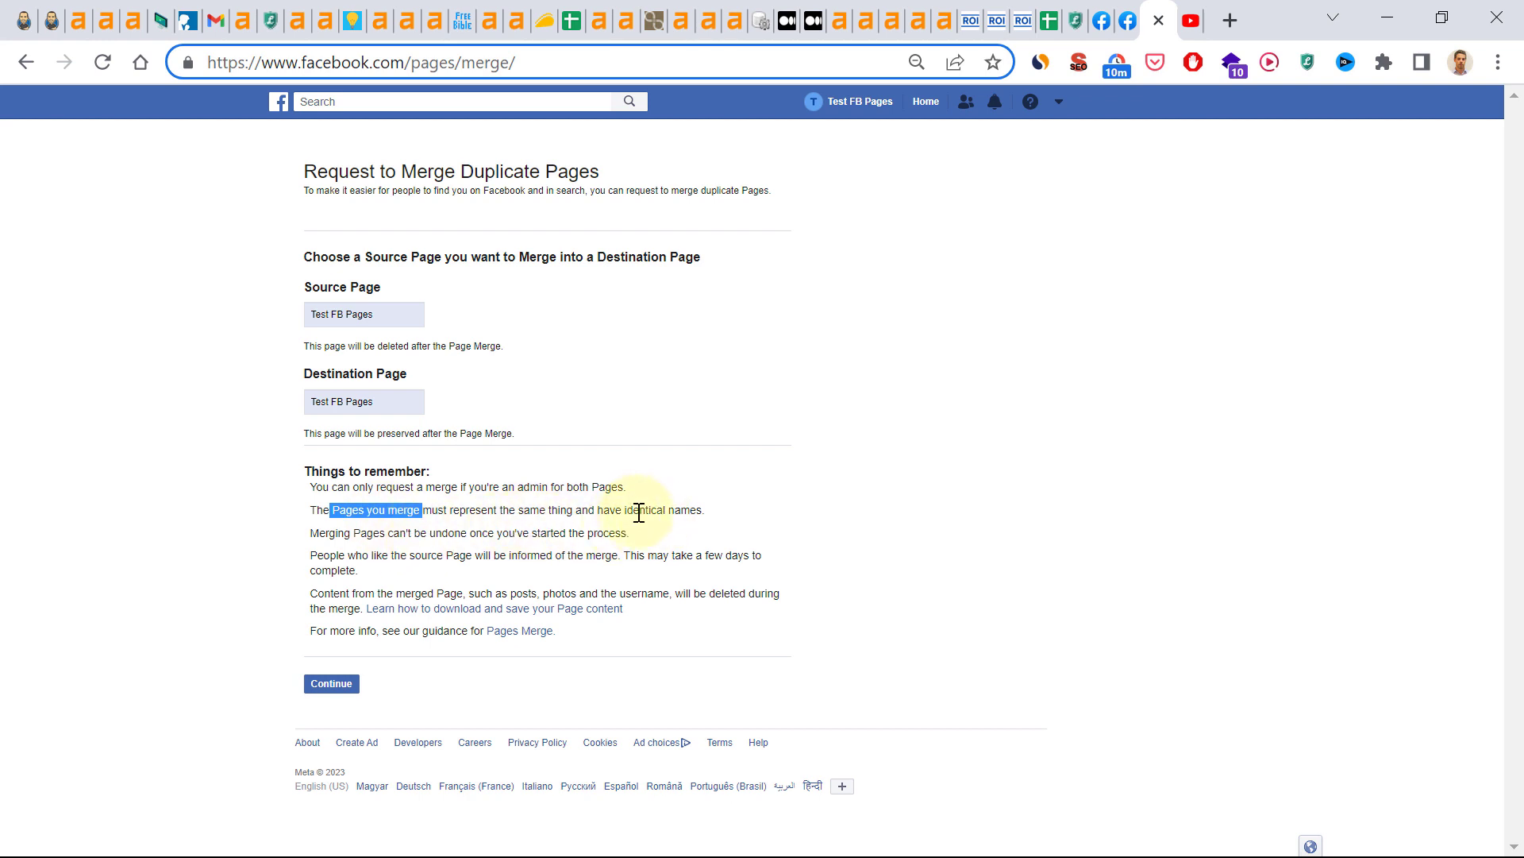
{"action": "mouse_move", "coordinate": [632, 525]}
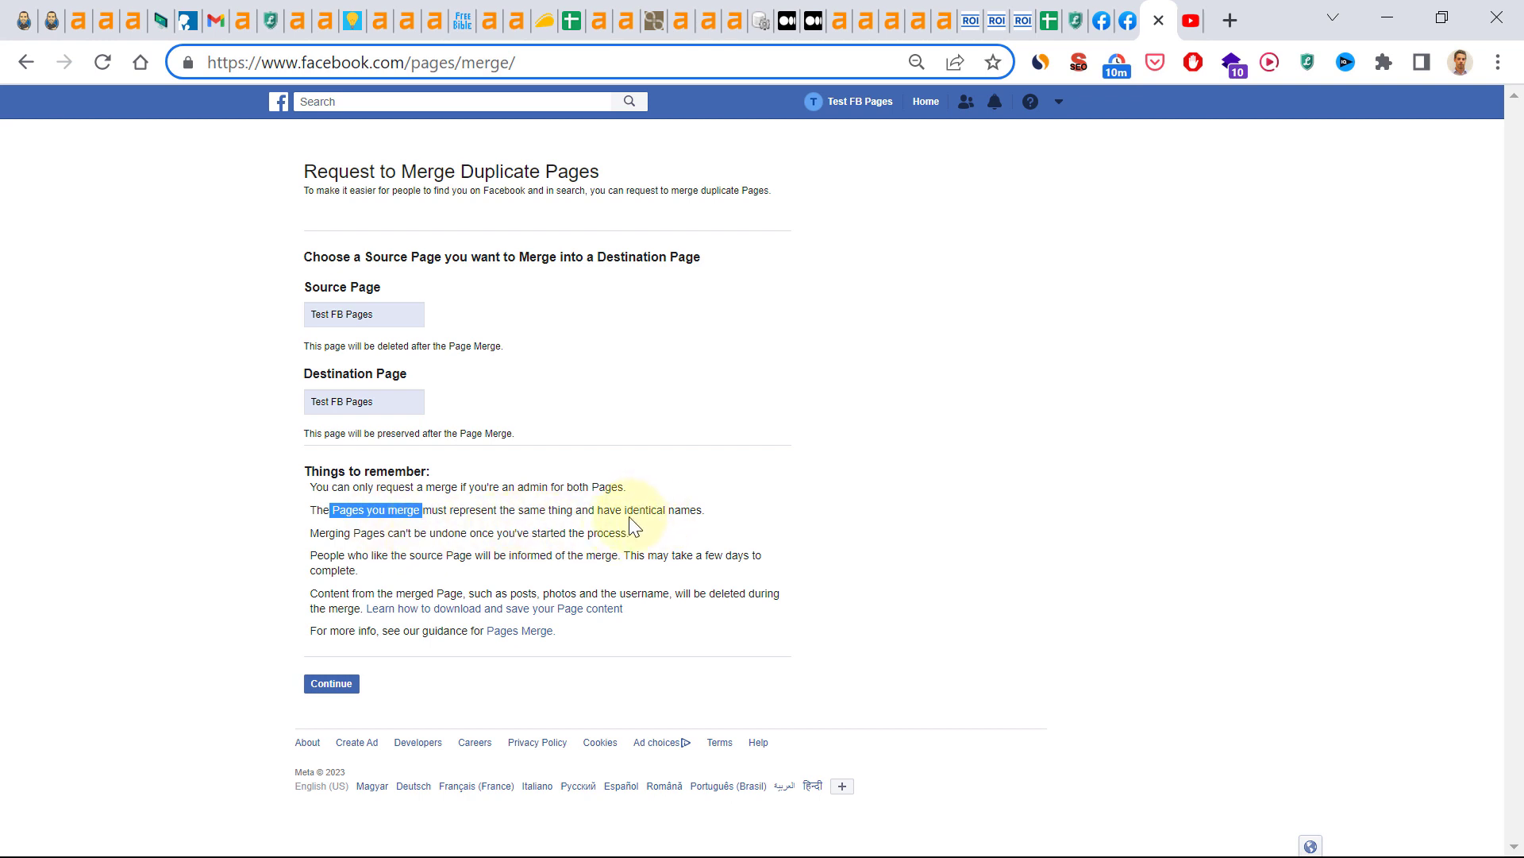
{"action": "mouse_move", "coordinate": [384, 422]}
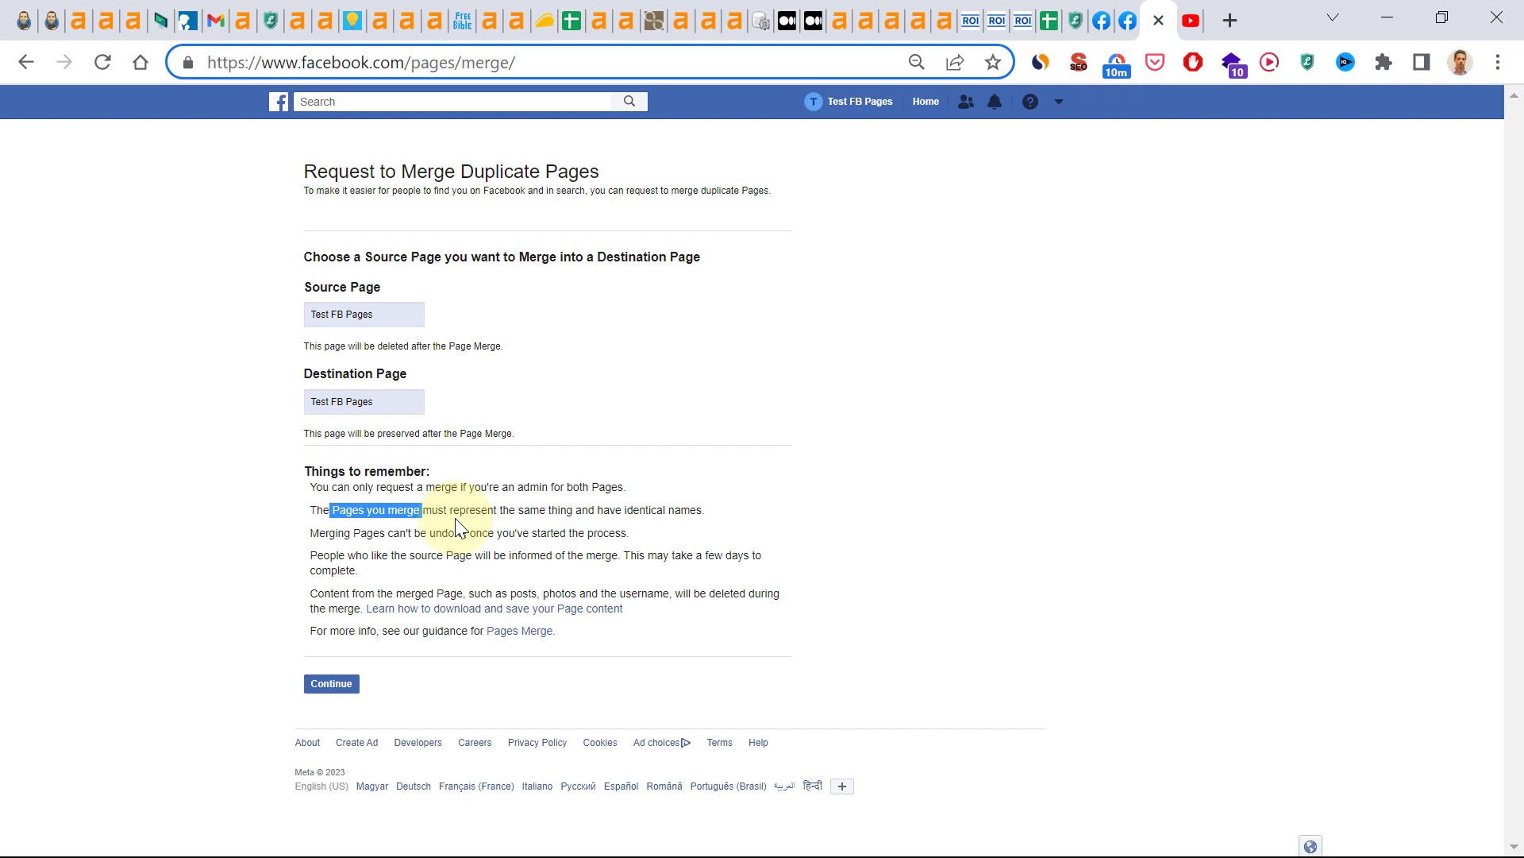
{"action": "double_click", "coordinate": [343, 532]}
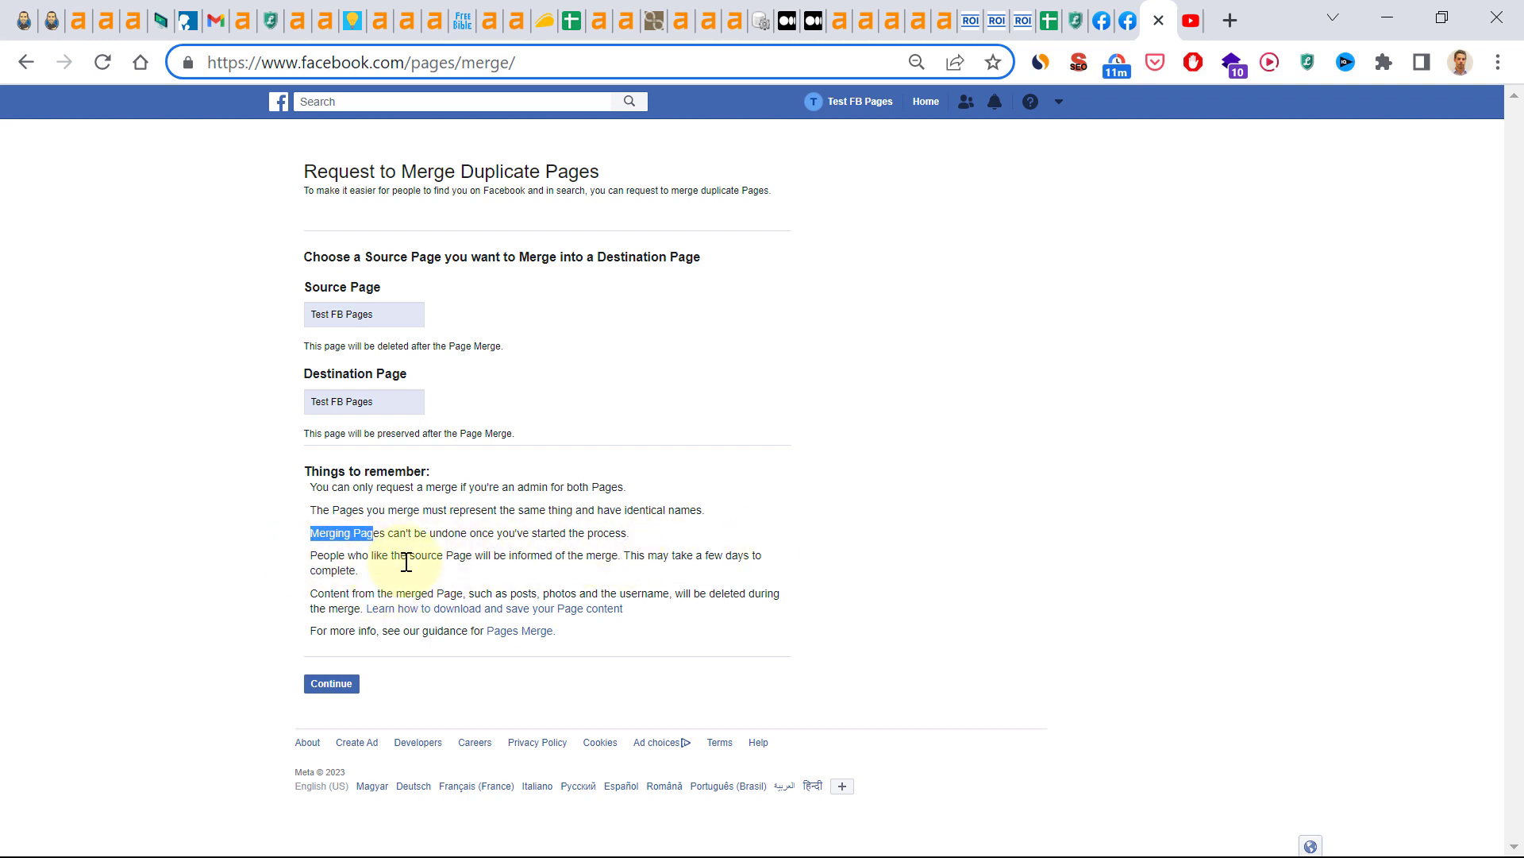
{"action": "mouse_move", "coordinate": [373, 454]}
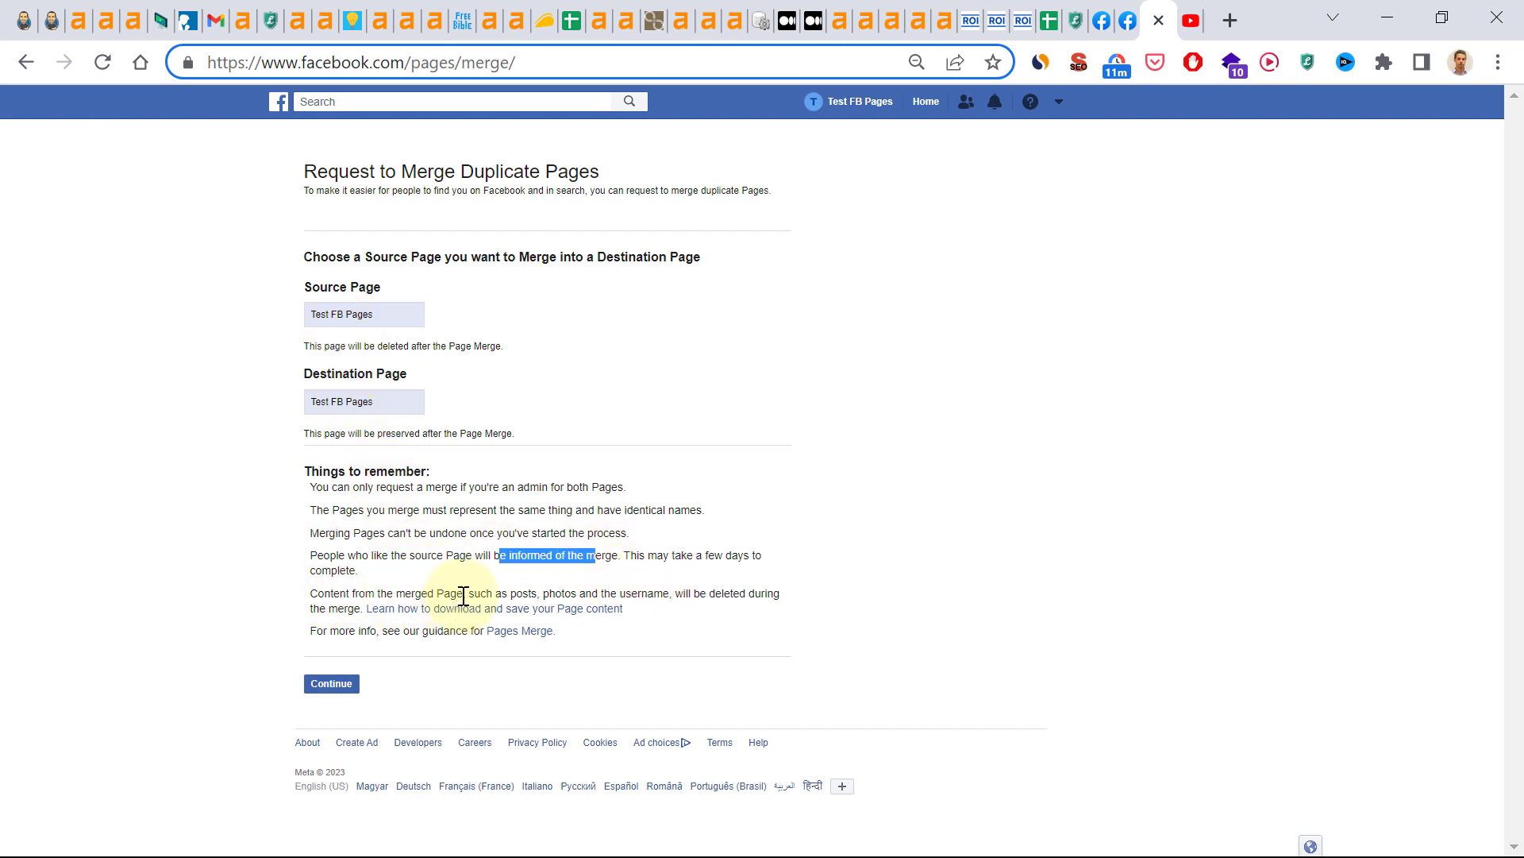
{"action": "mouse_move", "coordinate": [638, 595]}
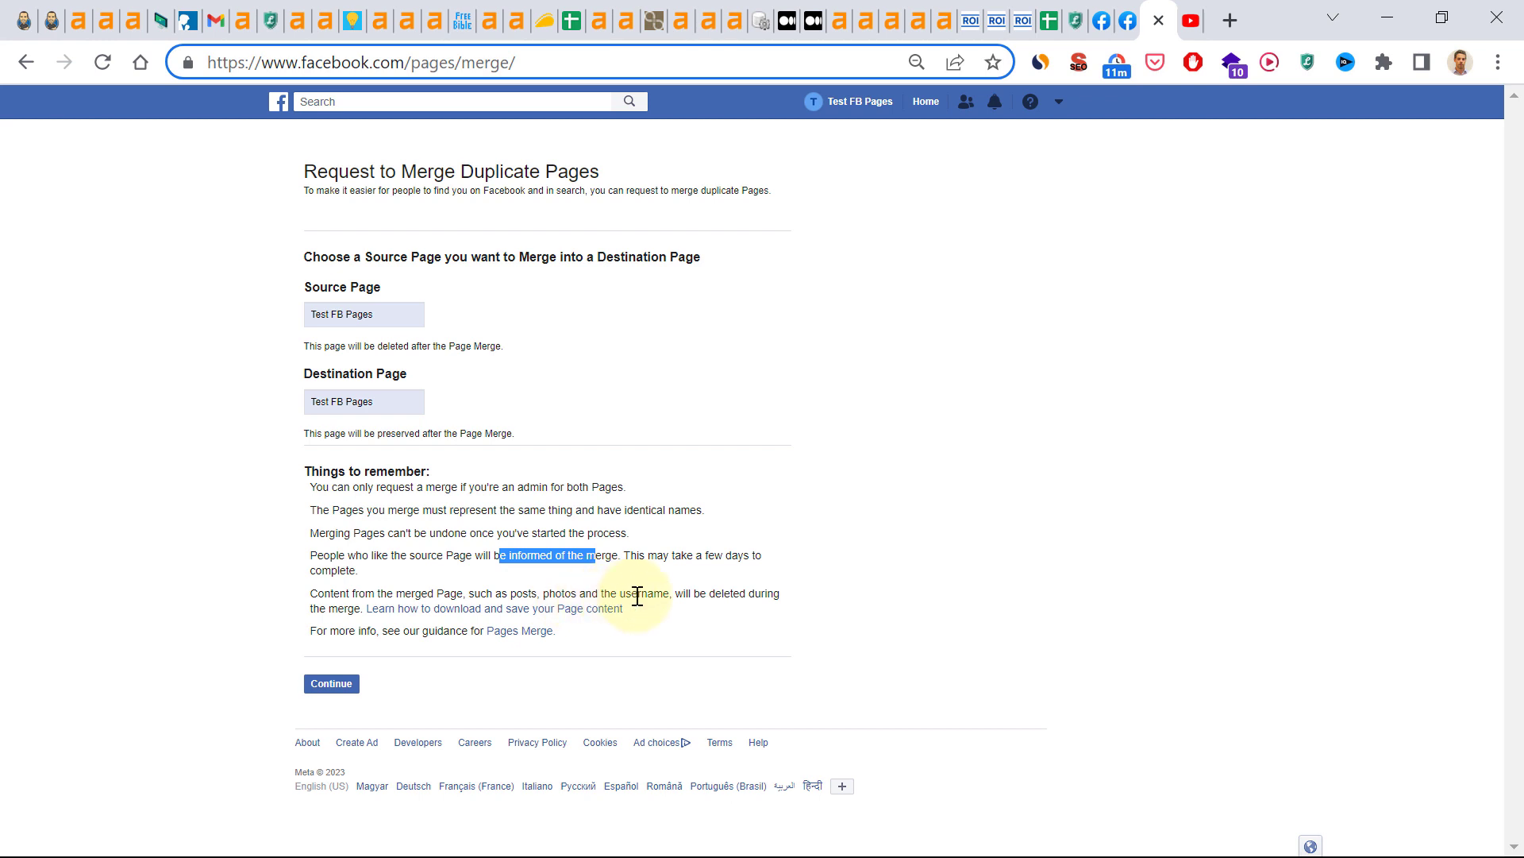
{"action": "mouse_move", "coordinate": [291, 615]}
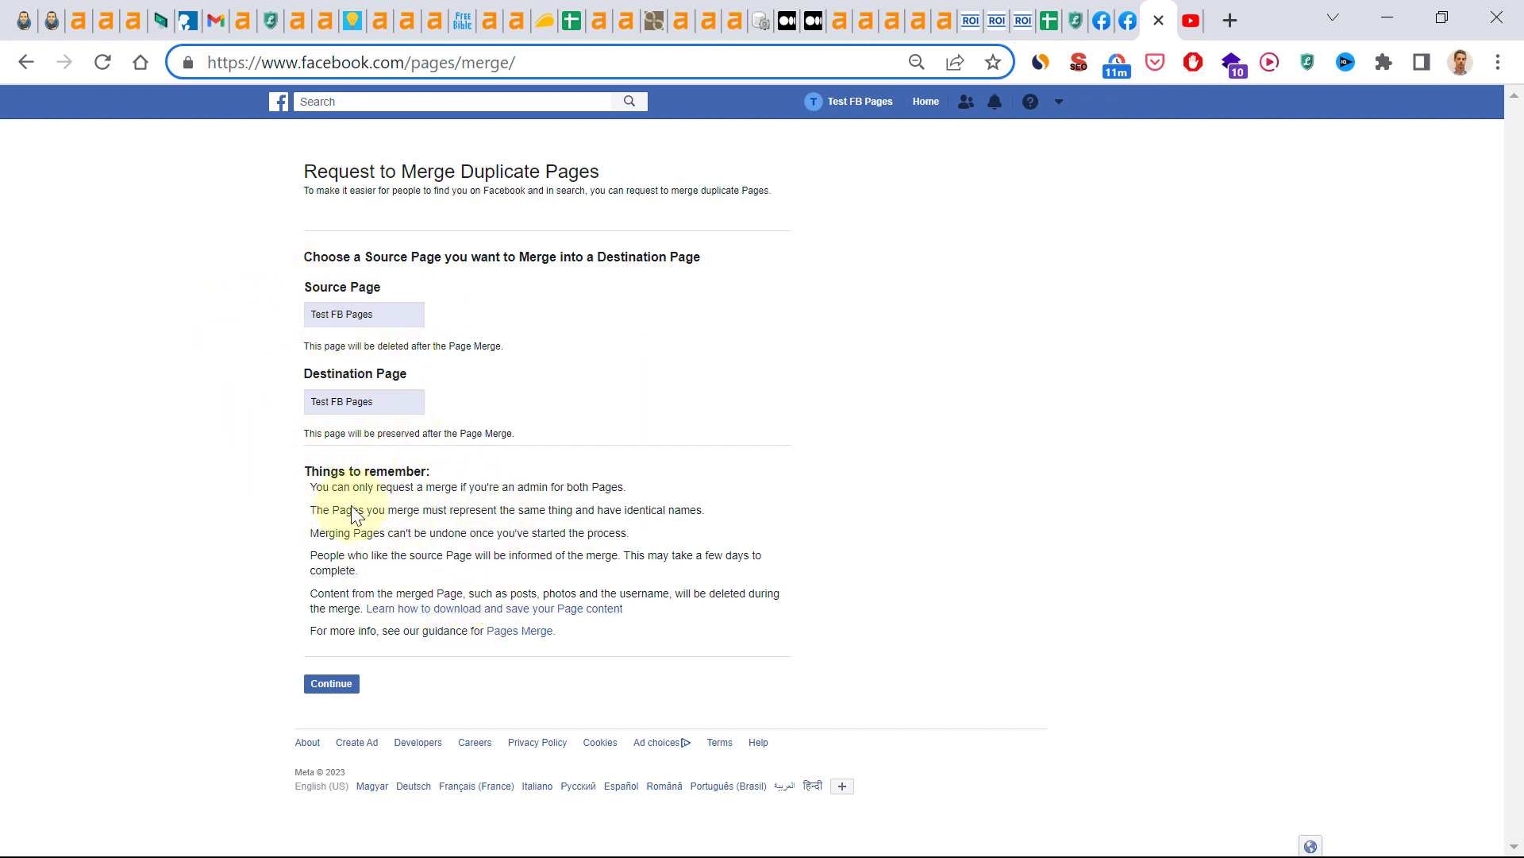
{"action": "left_click_drag", "start_coordinate": [351, 509], "coordinate": [627, 629]}
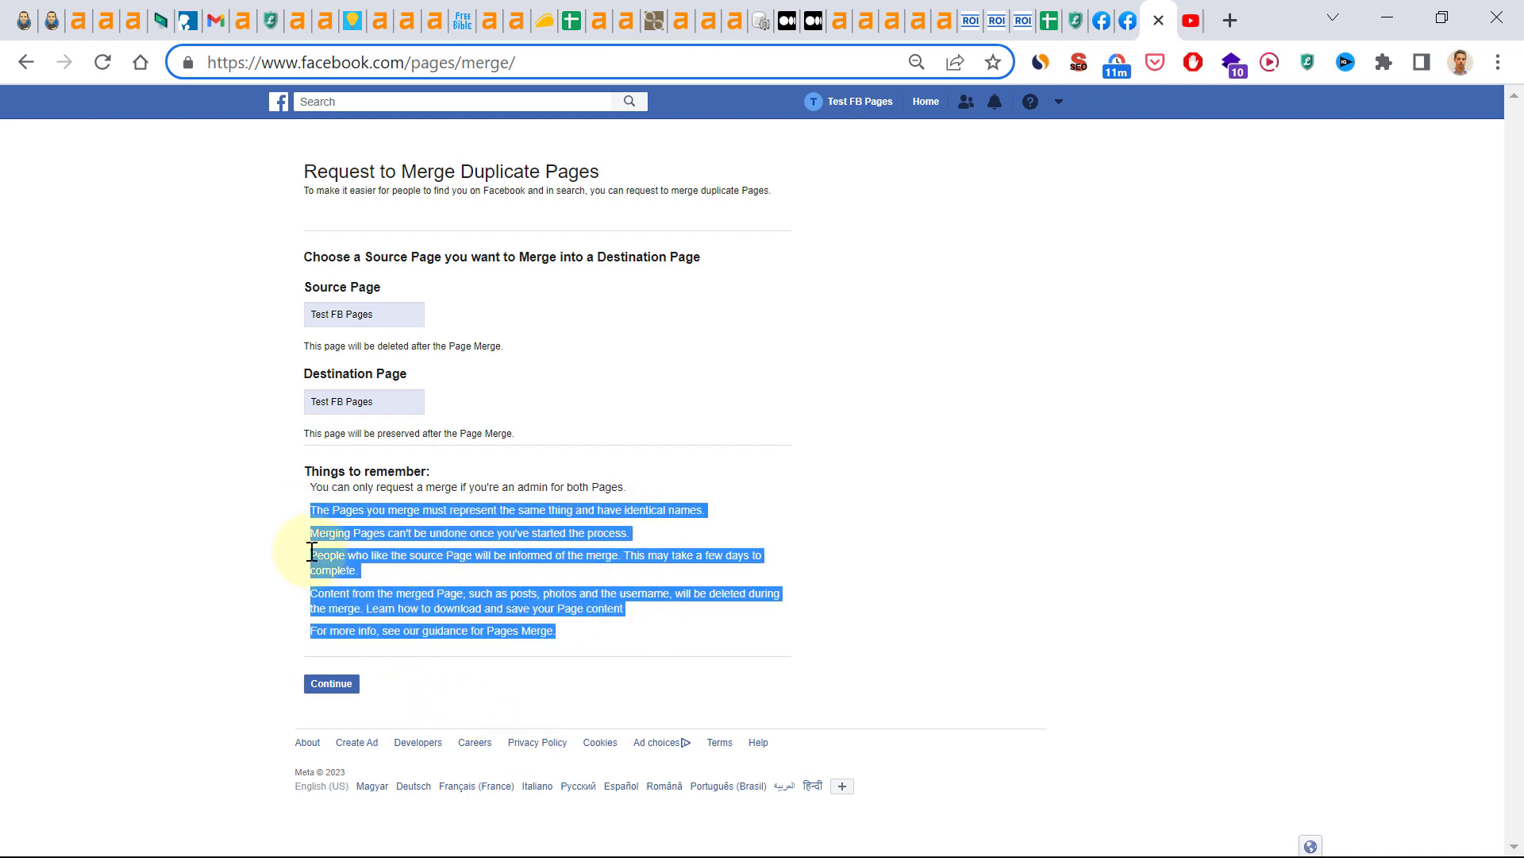
{"action": "left_click", "coordinate": [331, 684]}
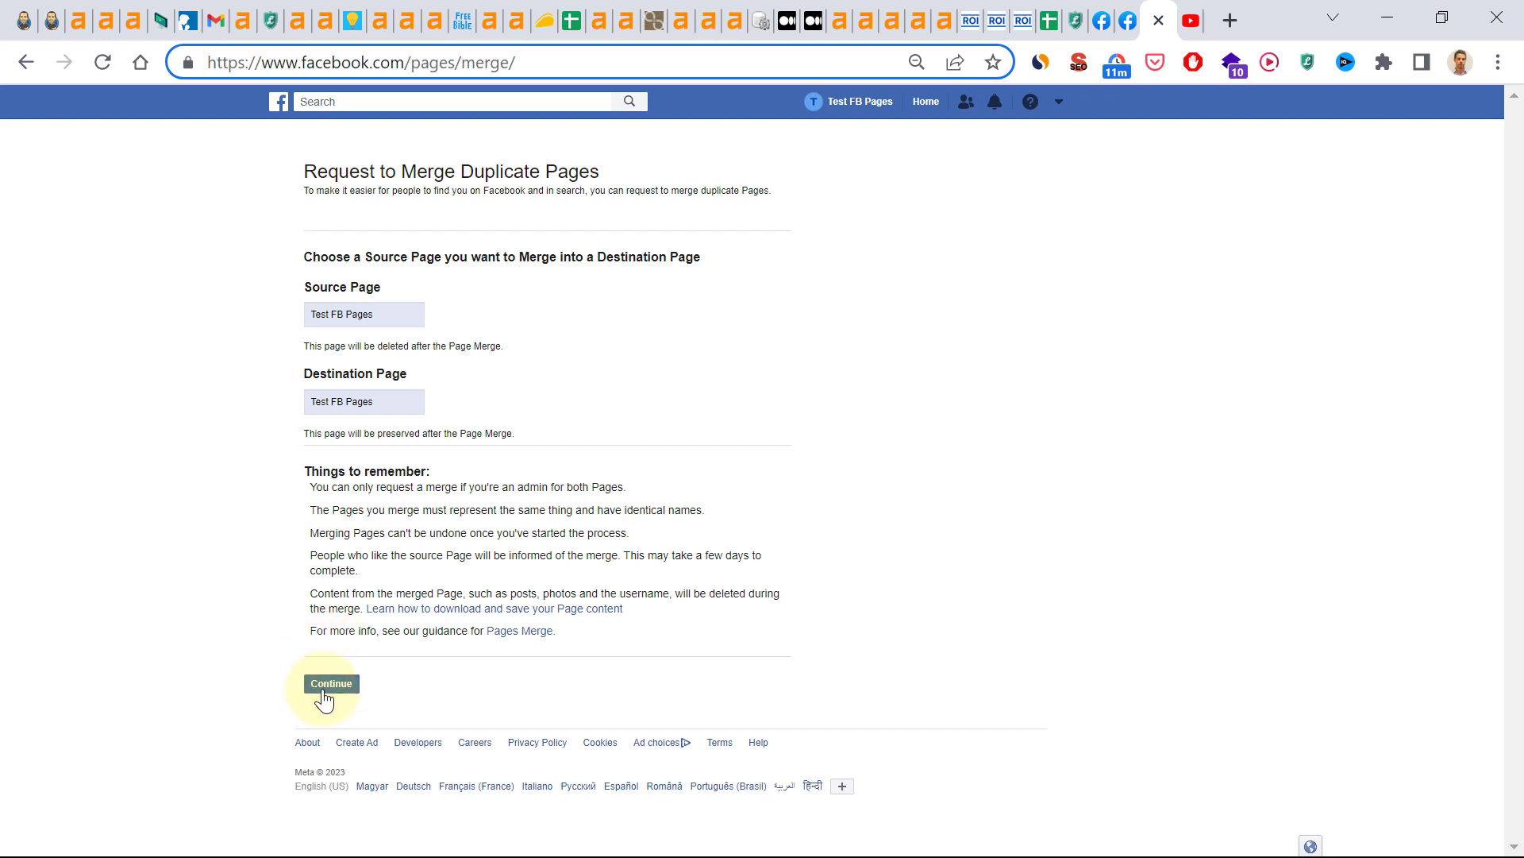
Continue to the confirmation marking source Test FB Pages for deletion, destination preserved
{"action": "left_click", "coordinate": [331, 684]}
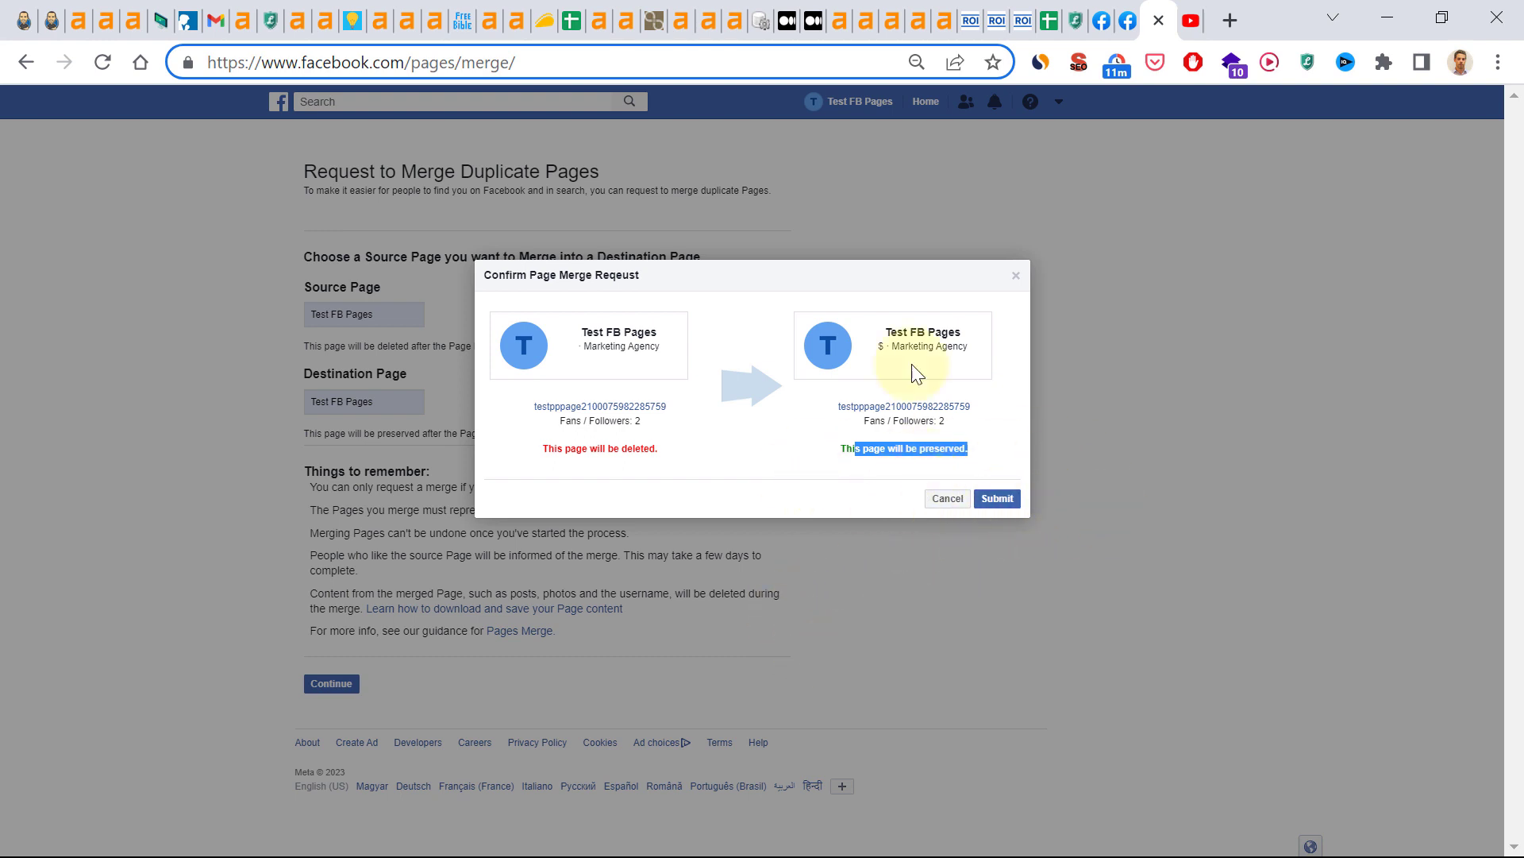
{"action": "mouse_move", "coordinate": [760, 567]}
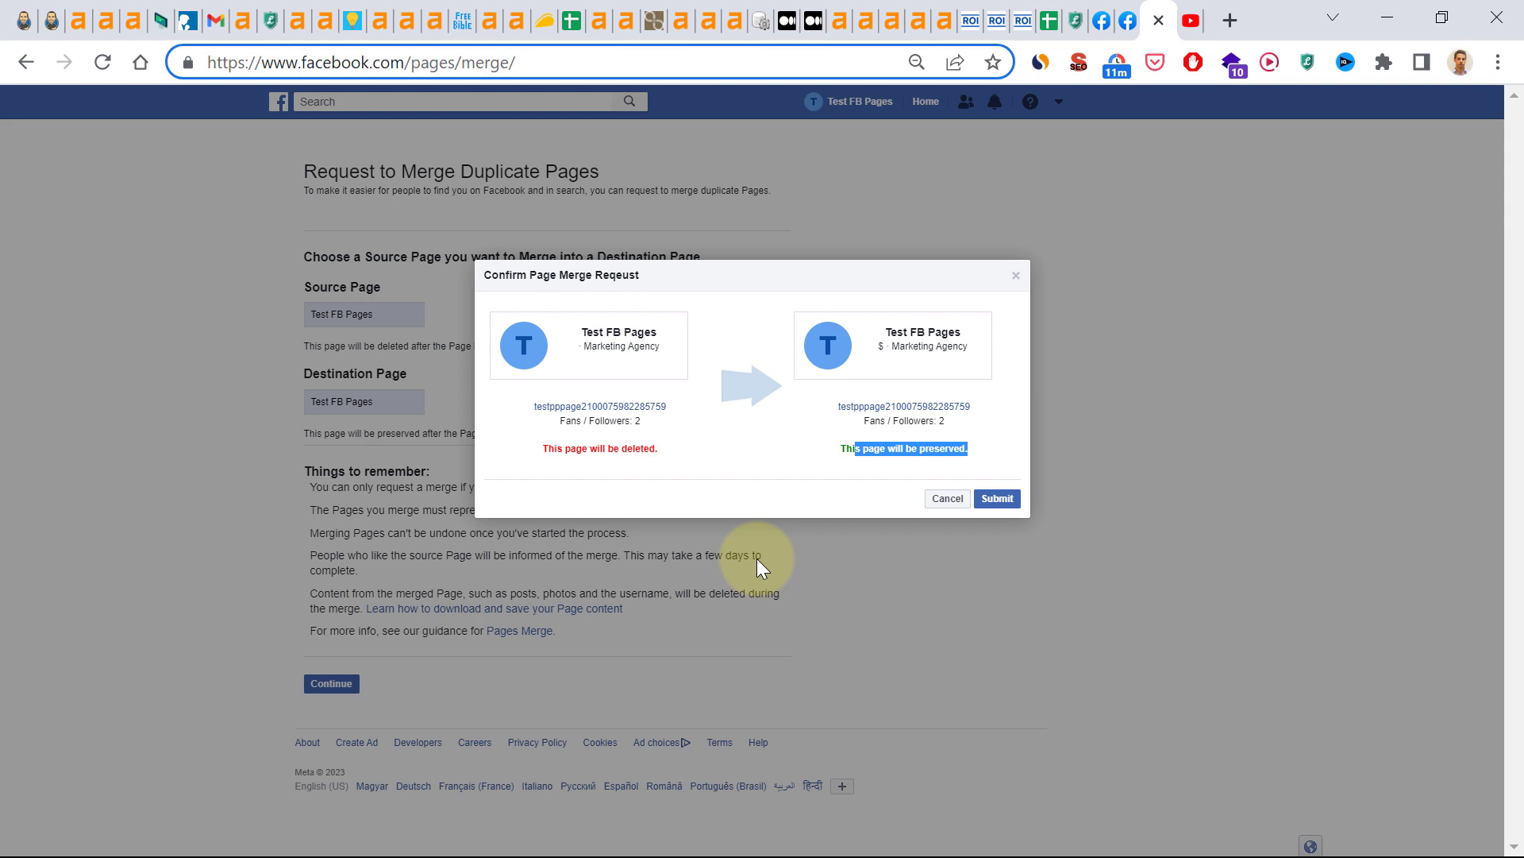
{"action": "mouse_move", "coordinate": [699, 620]}
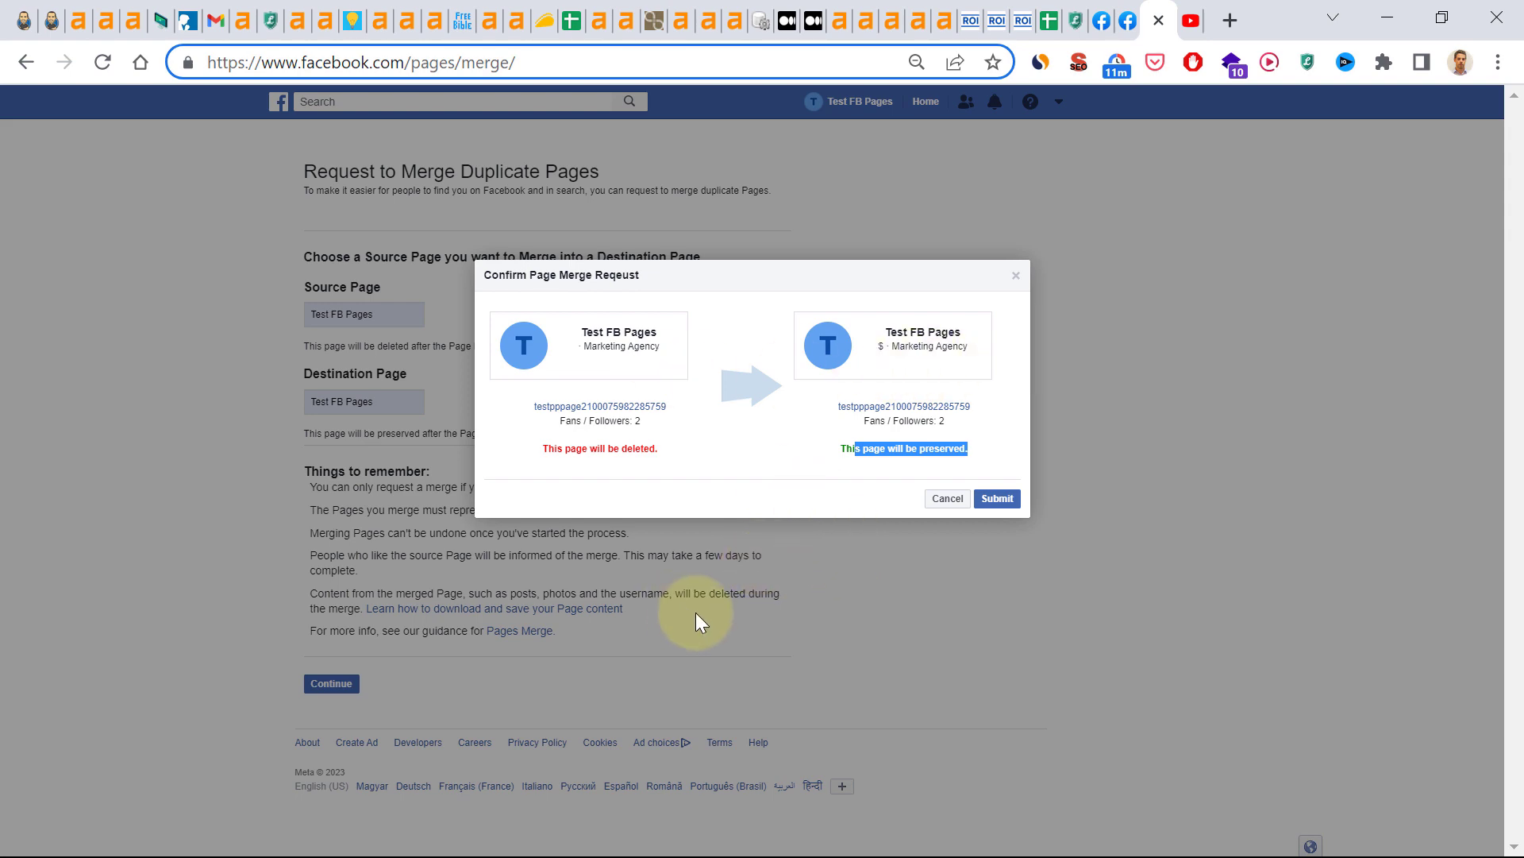